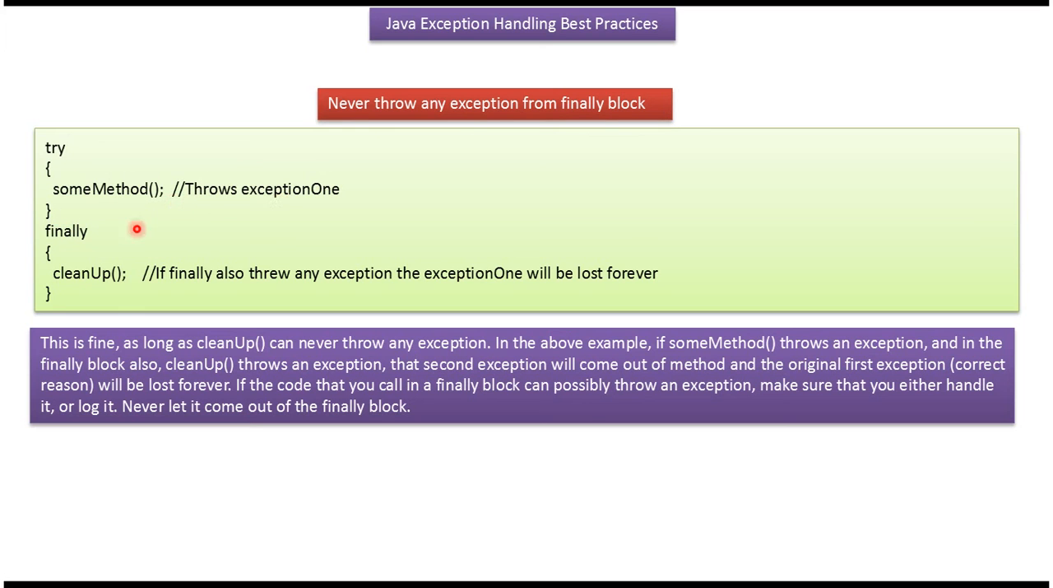
pyautogui.moveTo(115, 293)
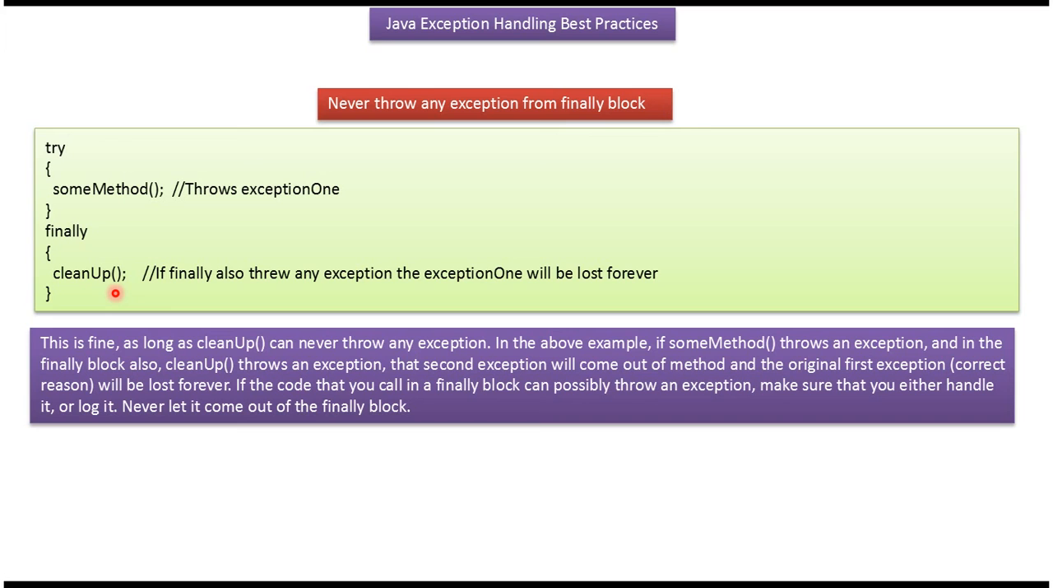
pyautogui.moveTo(117, 273)
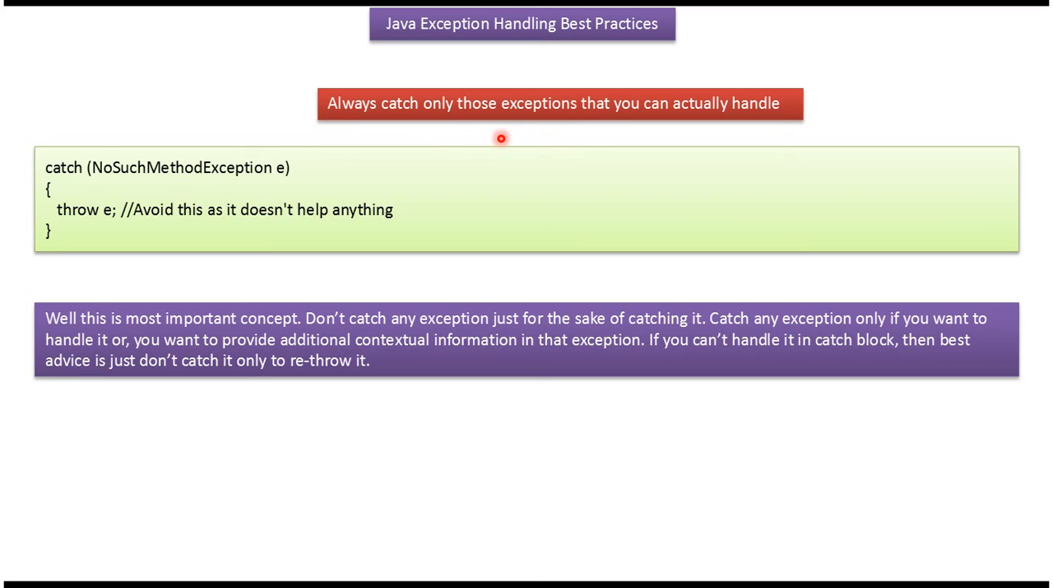
pyautogui.moveTo(462, 338)
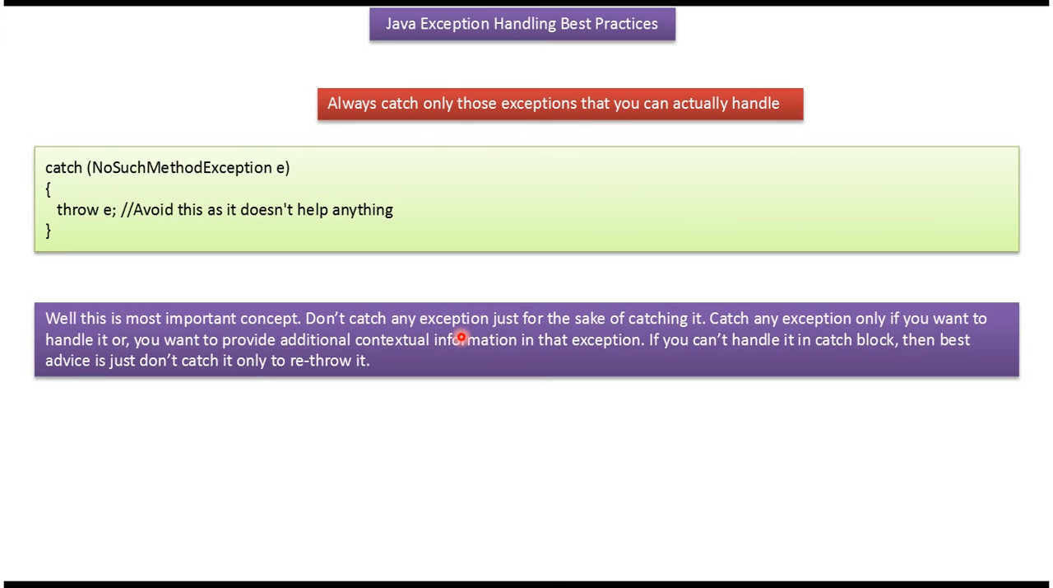